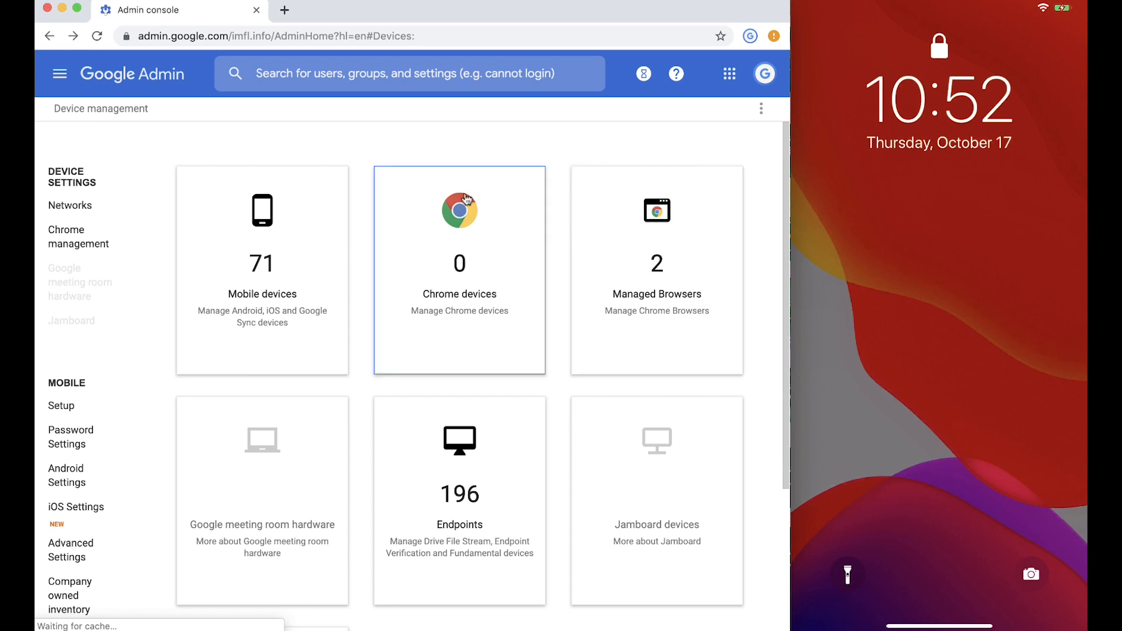
mouse_move(413, 172)
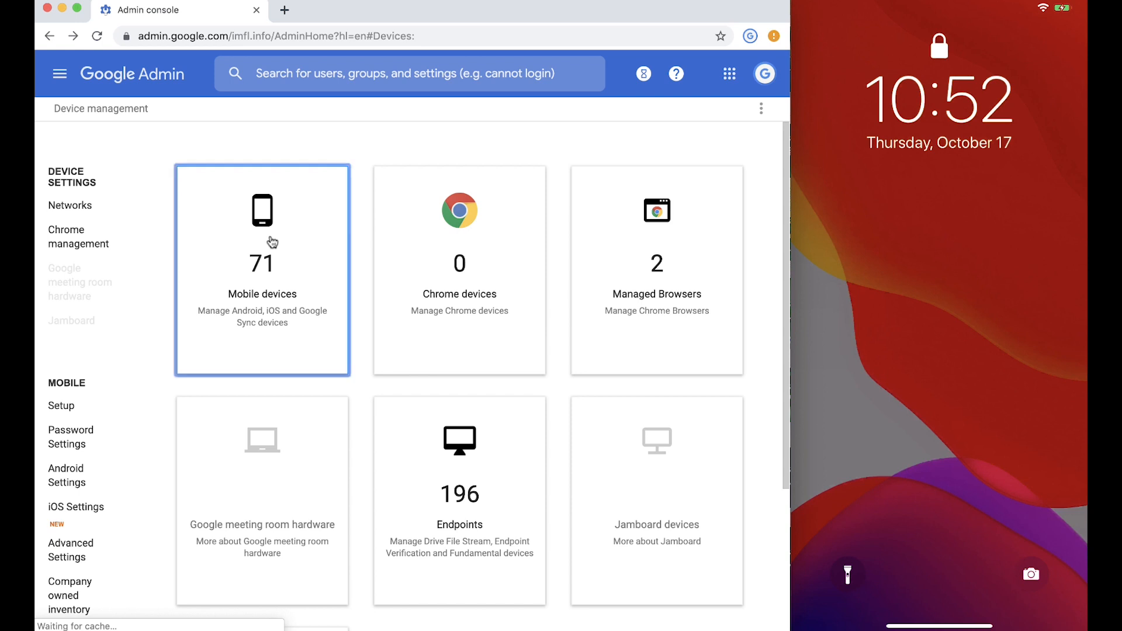
Filter the mobile devices list to entries whose email contains "easy".
click(262, 269)
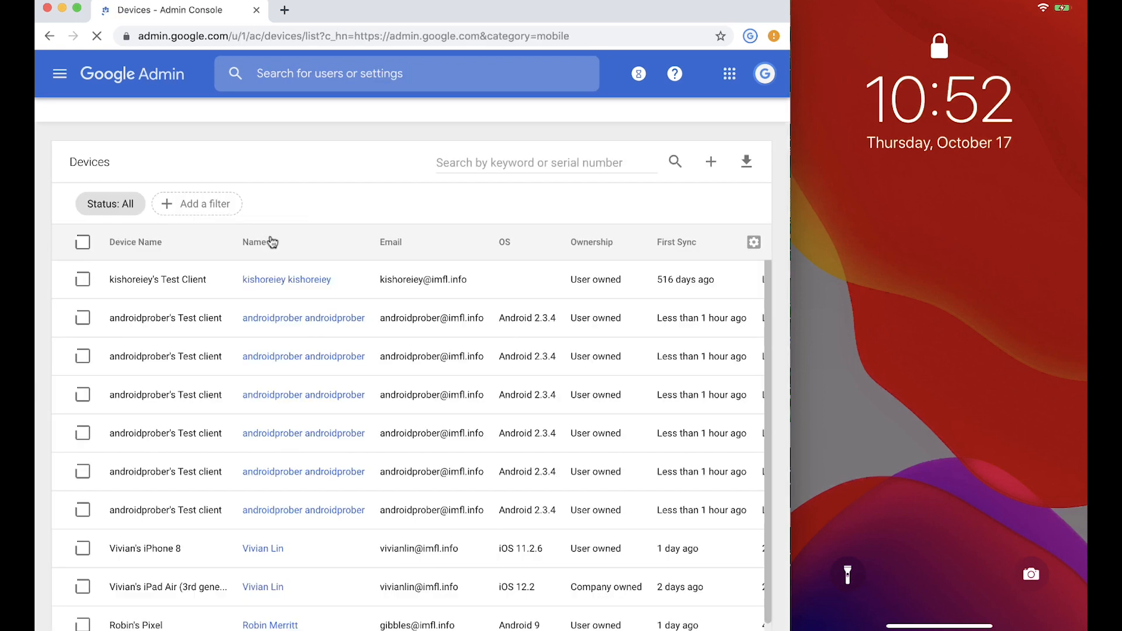
click(196, 204)
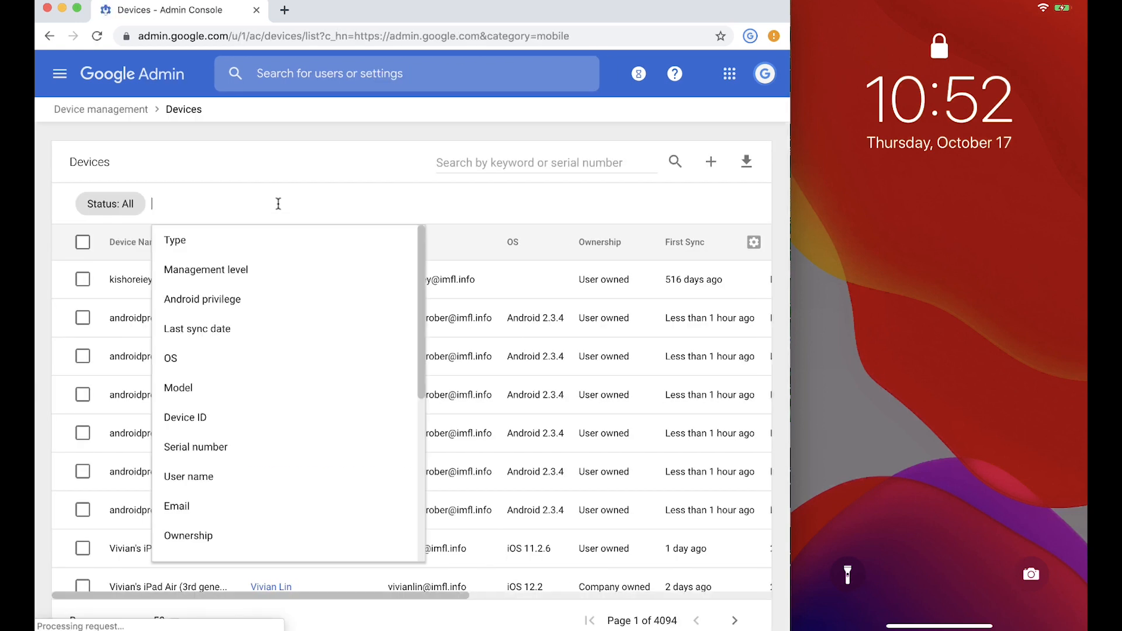
text(easy)
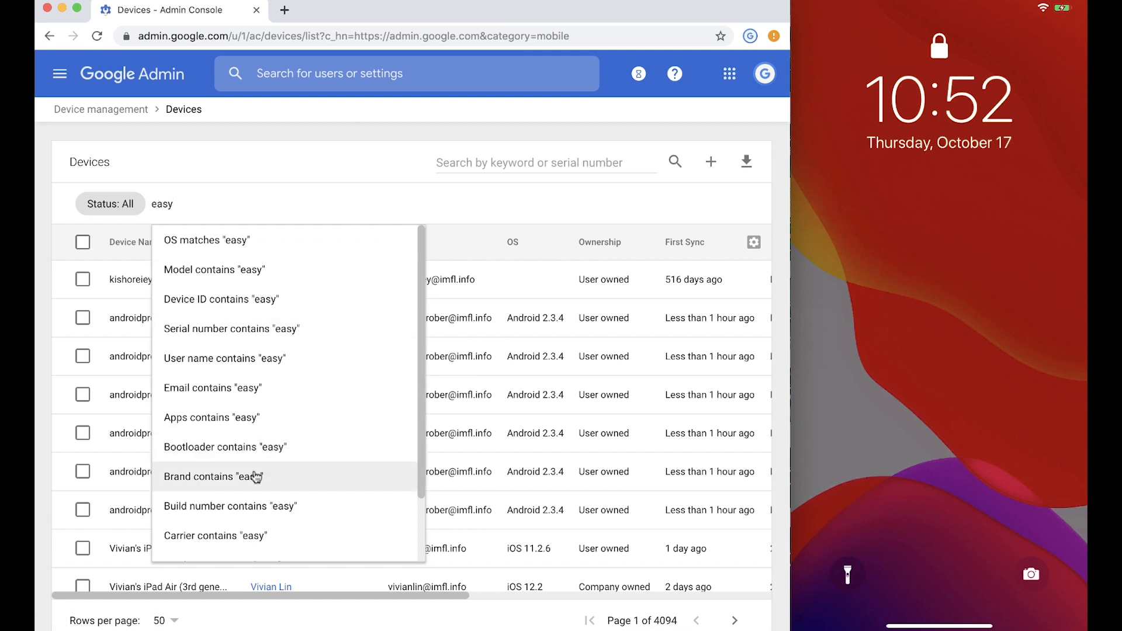
click(213, 387)
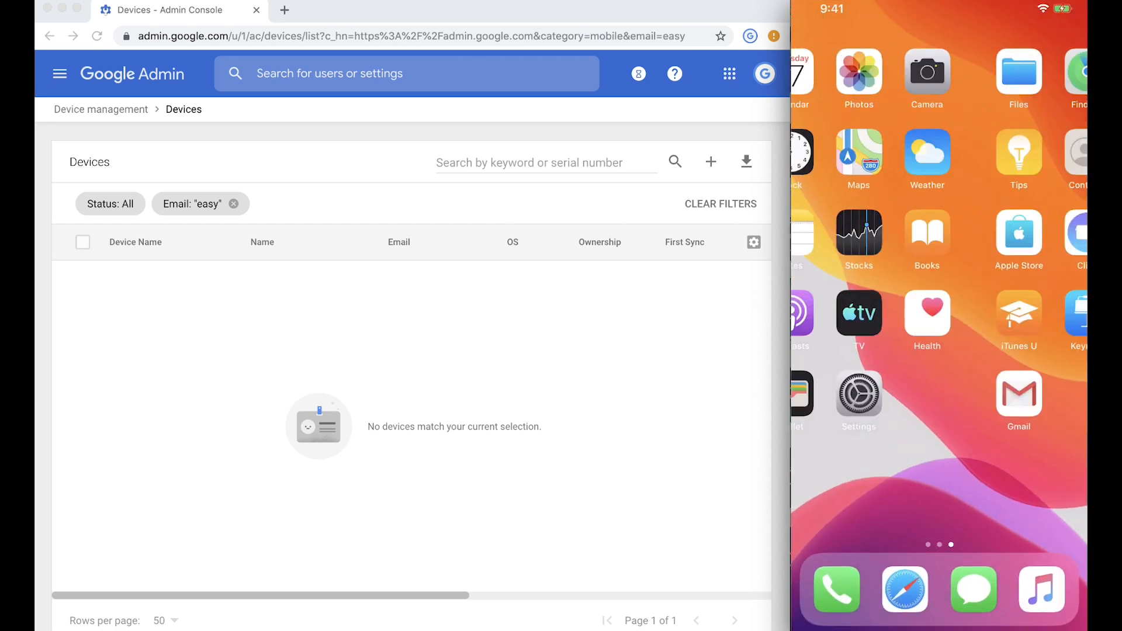
Sign the phone's Gmail app in to the Easy Test Google account with its password.
click(1017, 400)
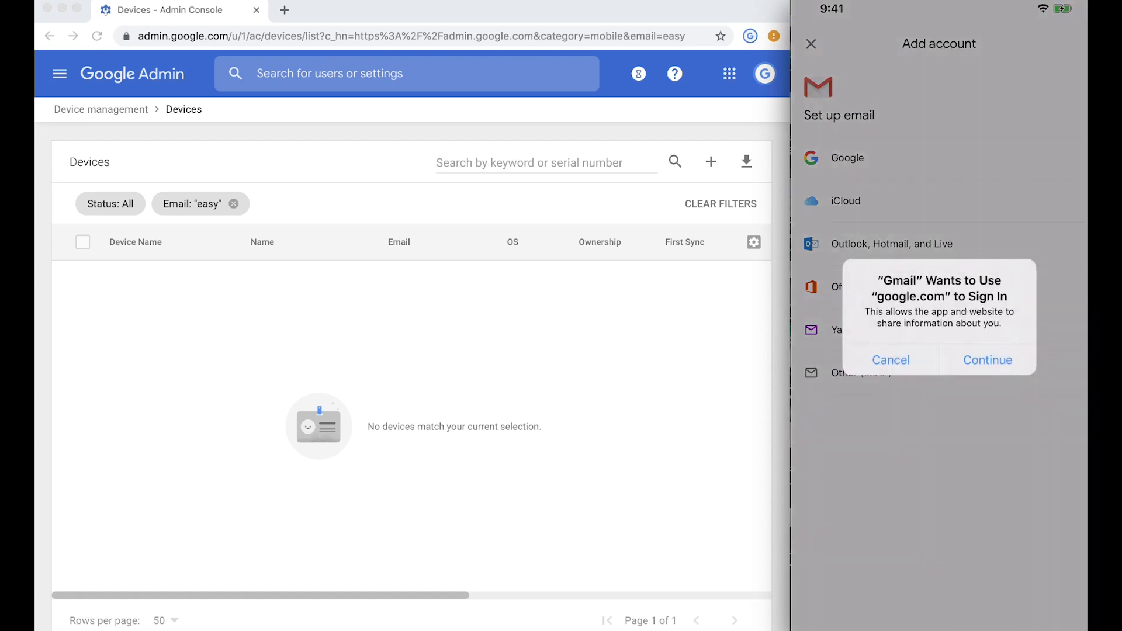
click(988, 360)
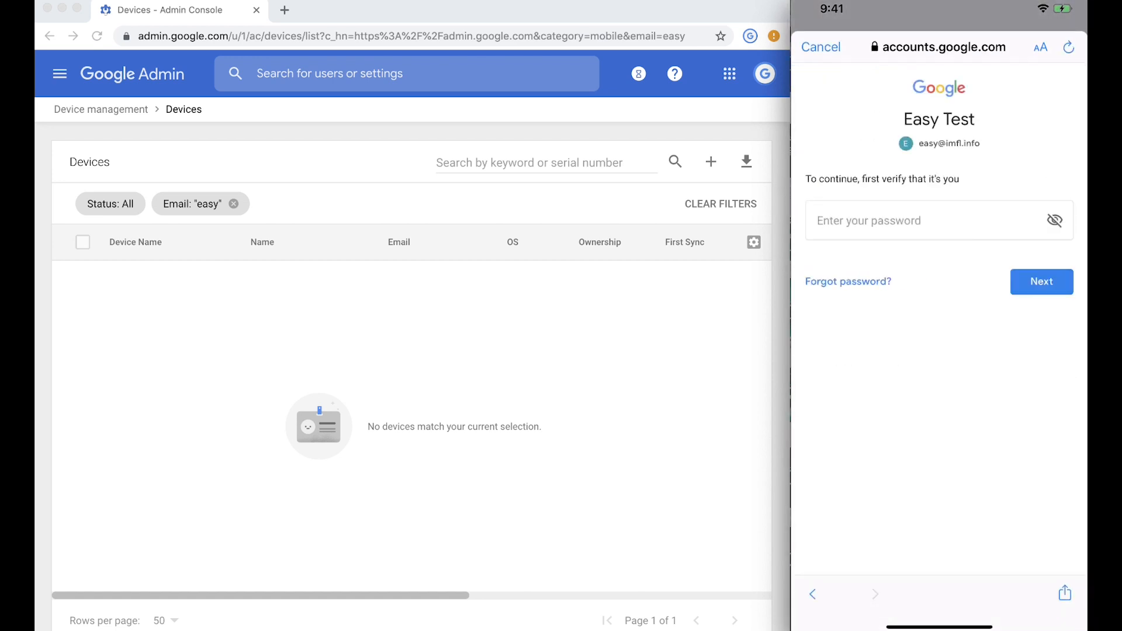
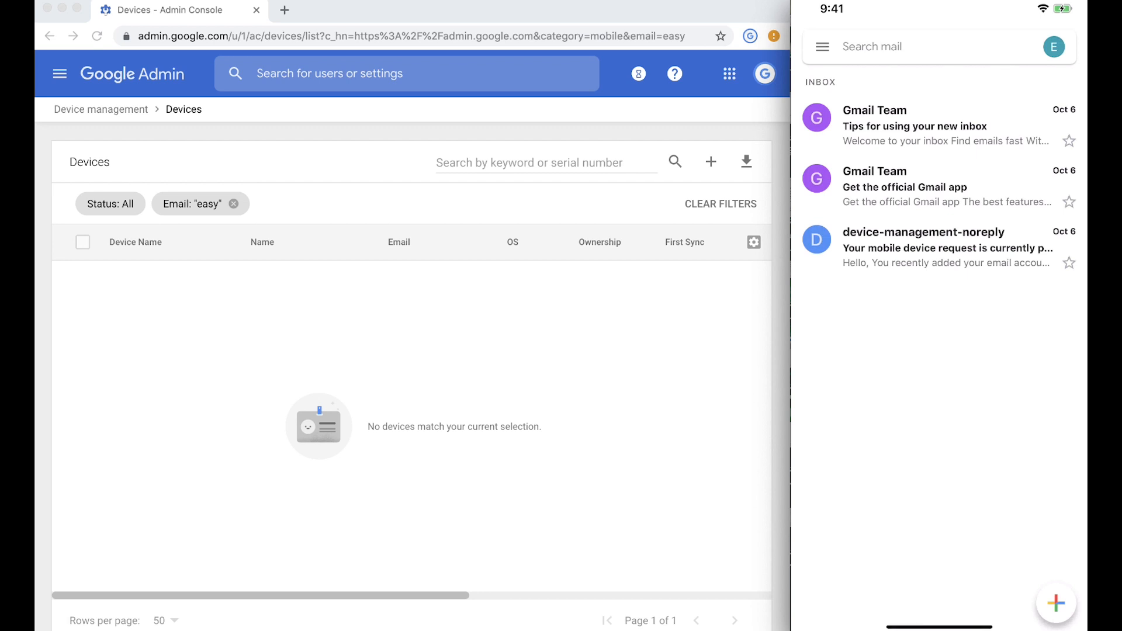
Refresh the filtered list and view Easy's newly enrolled iPhone details with its actions menu.
click(752, 242)
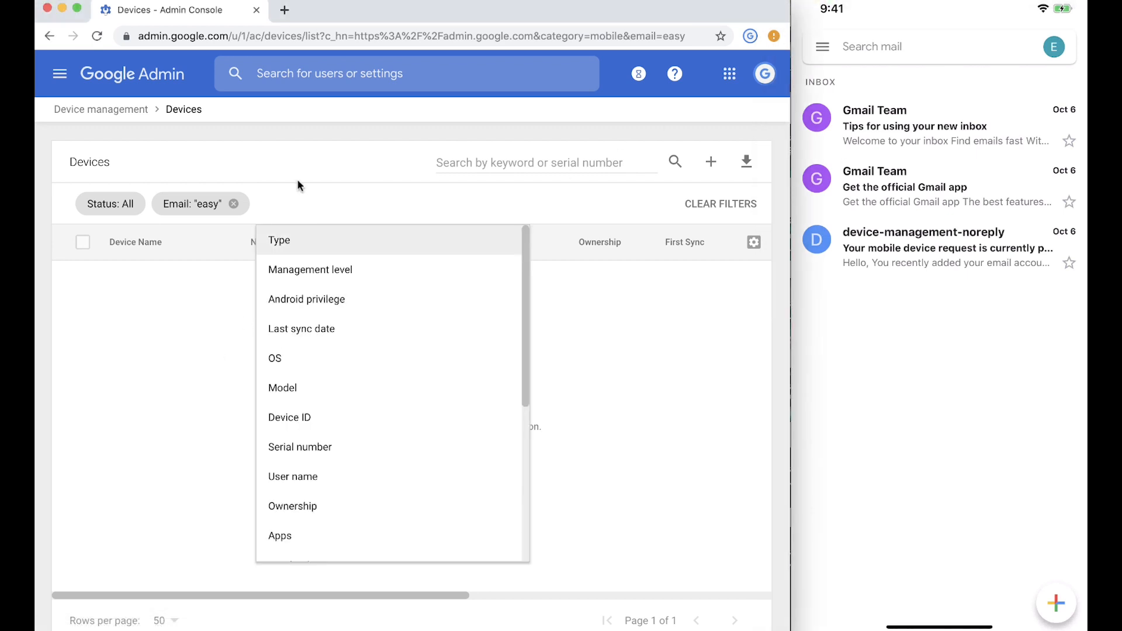
click(97, 36)
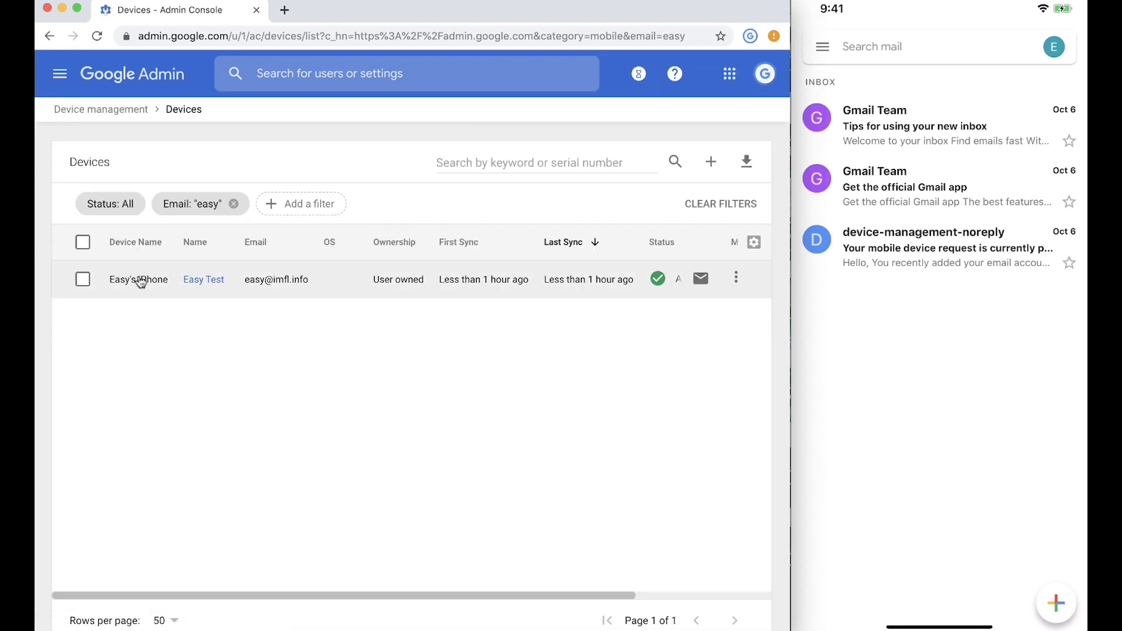
click(136, 279)
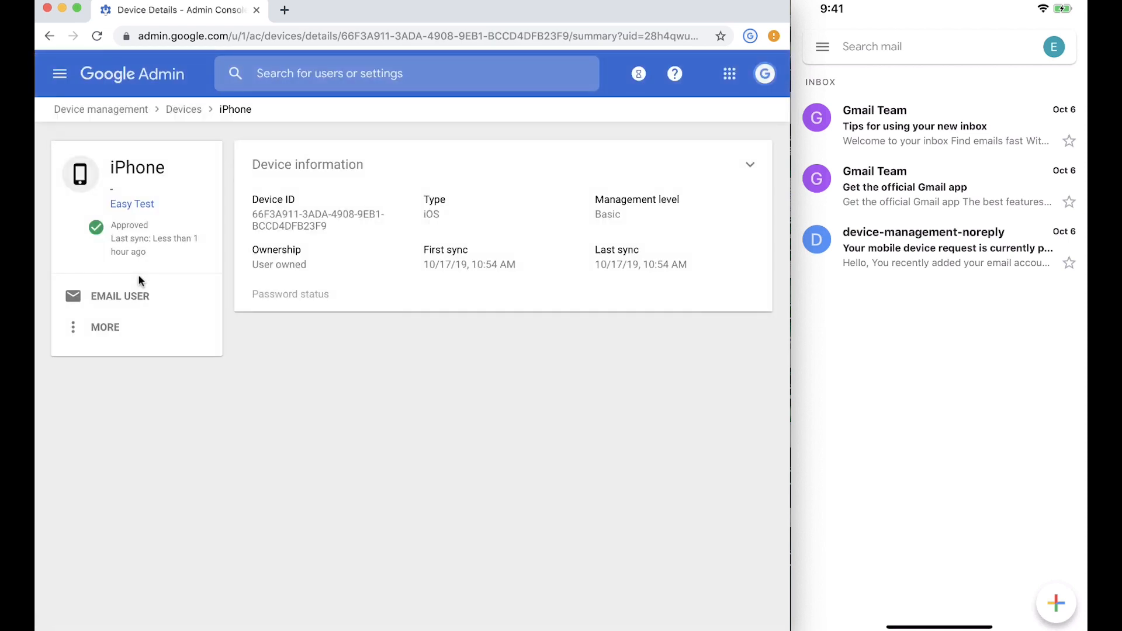
mouse_move(644, 232)
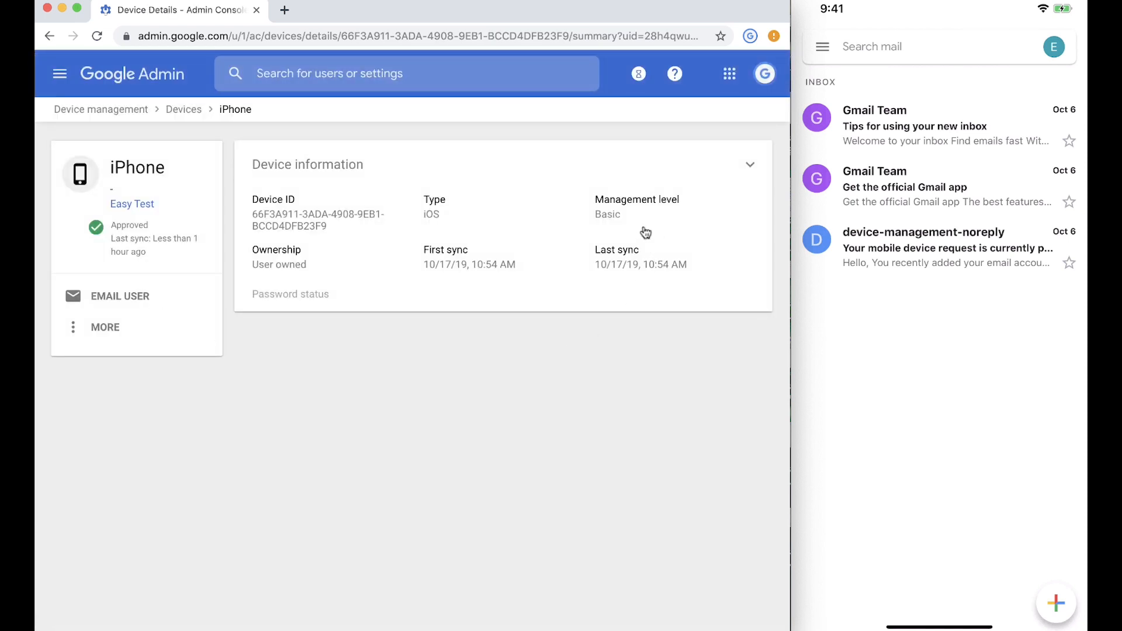
mouse_move(471, 318)
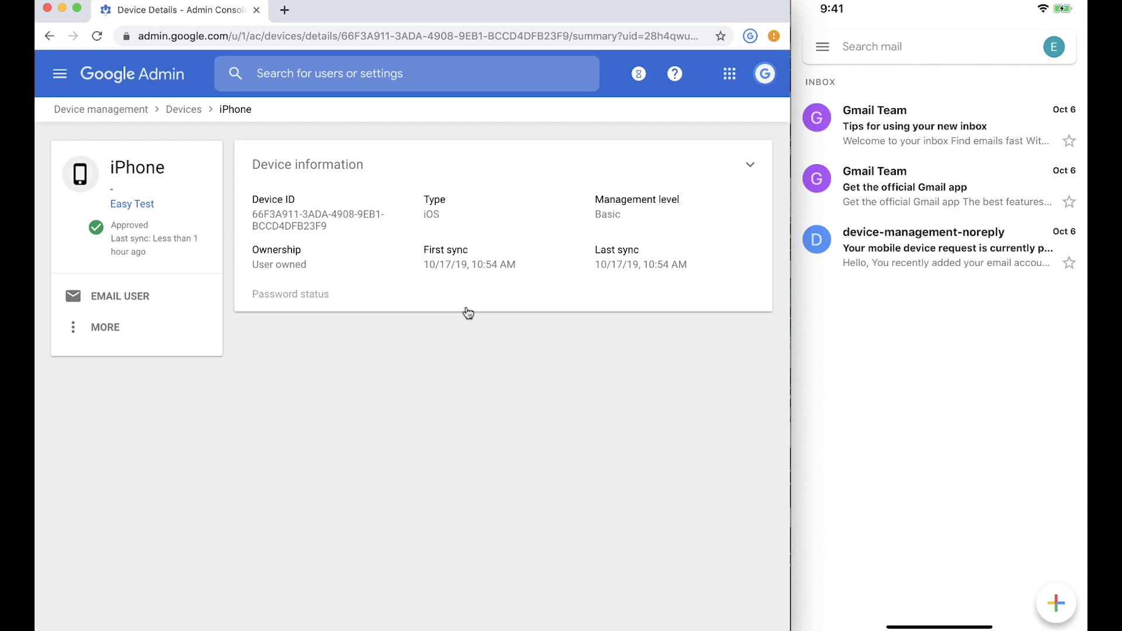
mouse_move(177, 413)
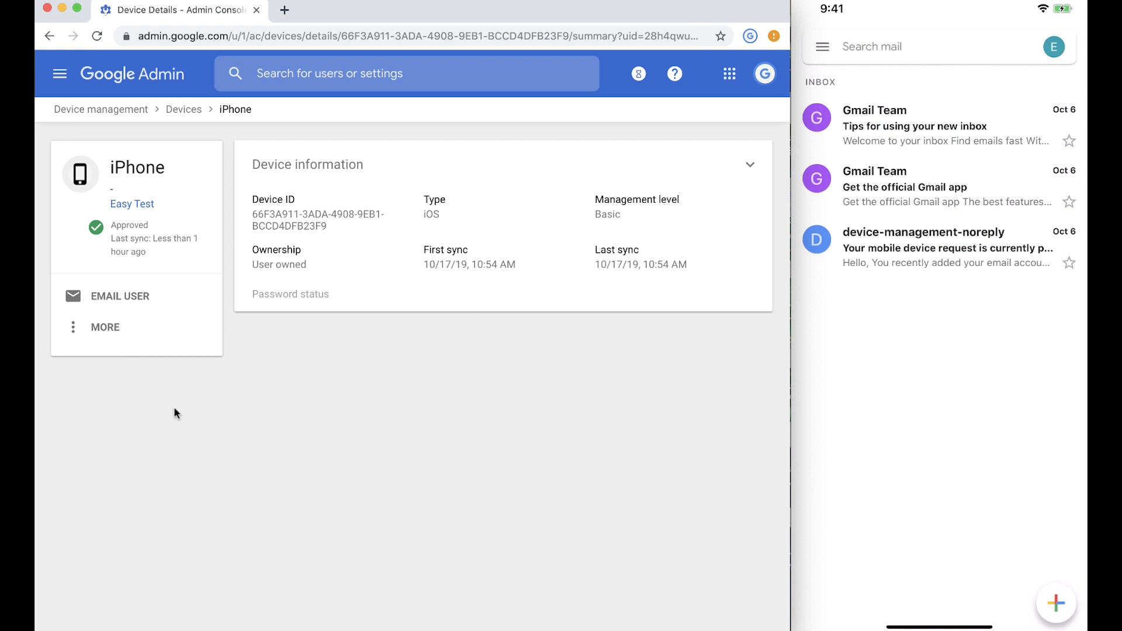
click(104, 328)
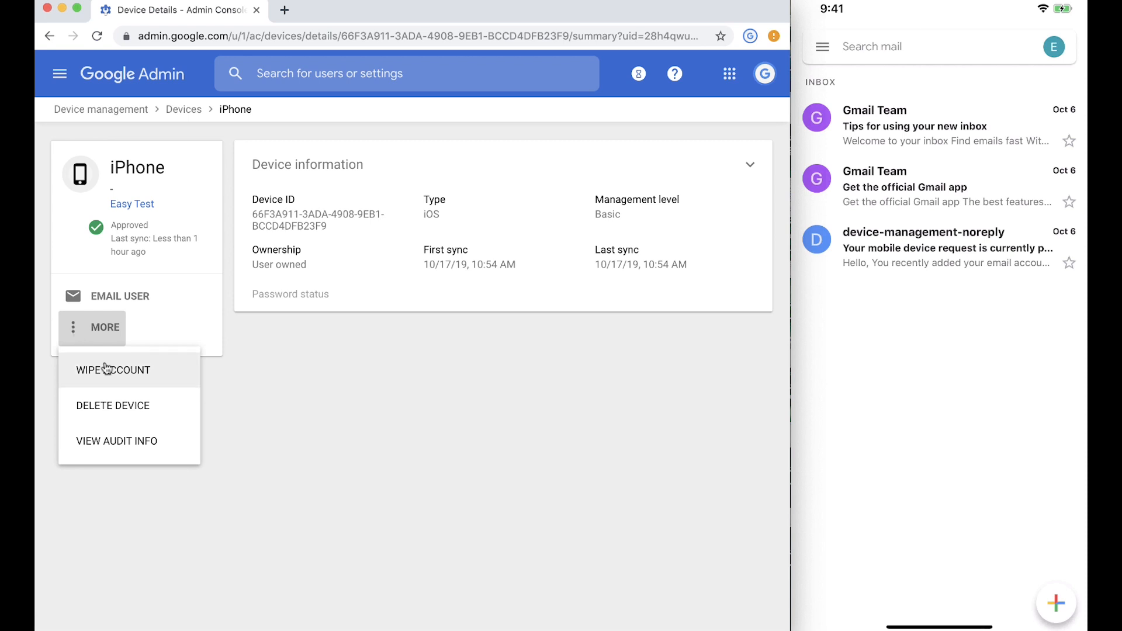
click(112, 370)
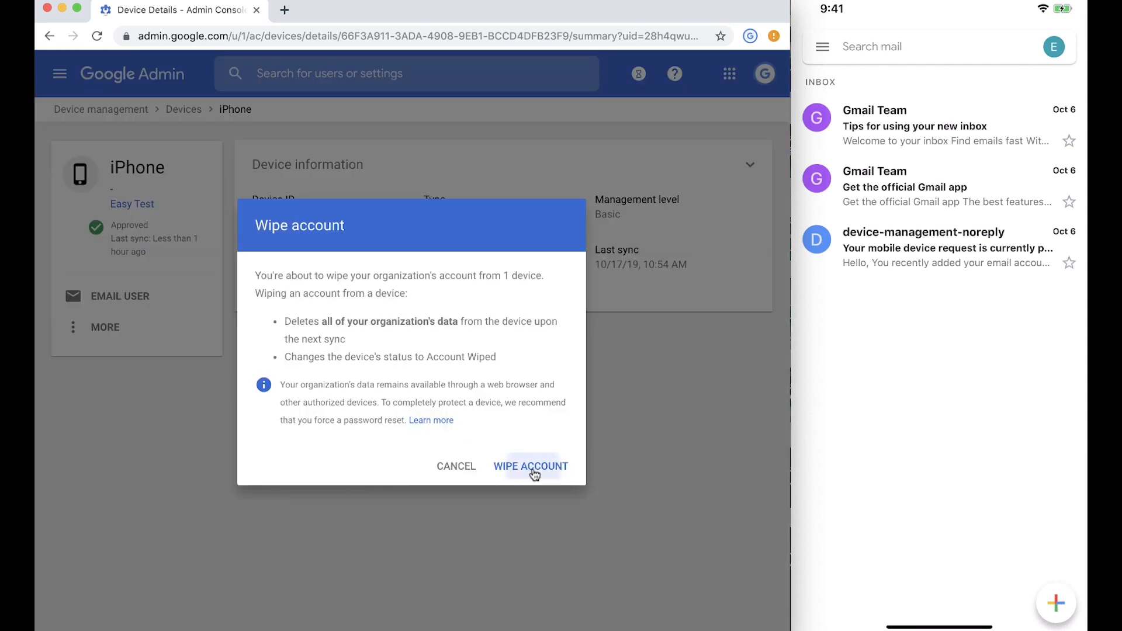
click(531, 466)
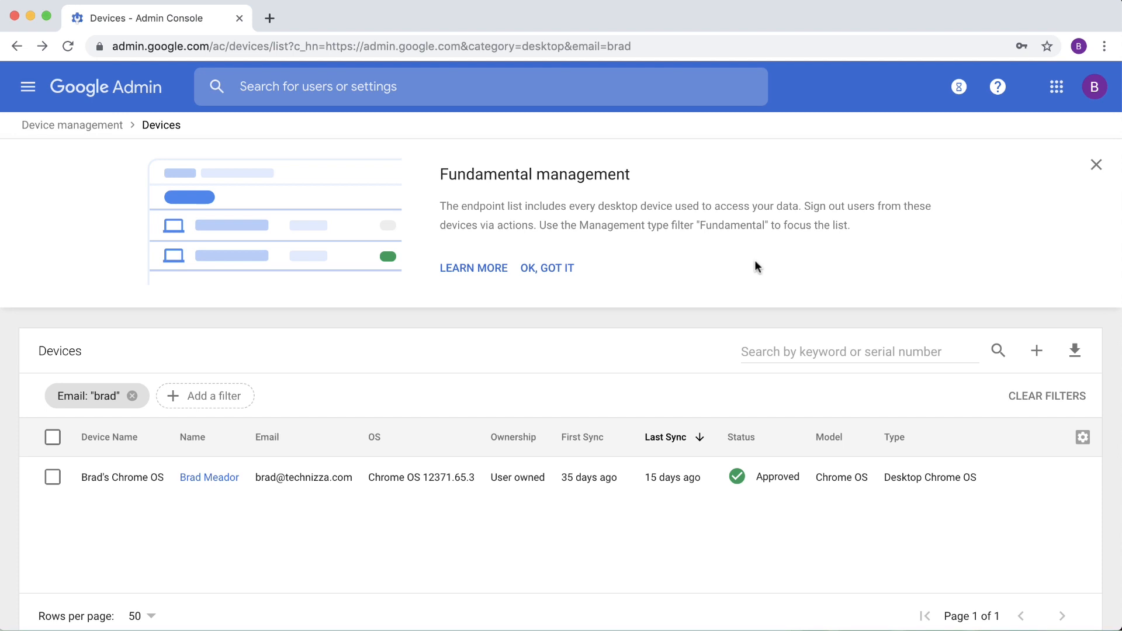
mouse_move(517, 285)
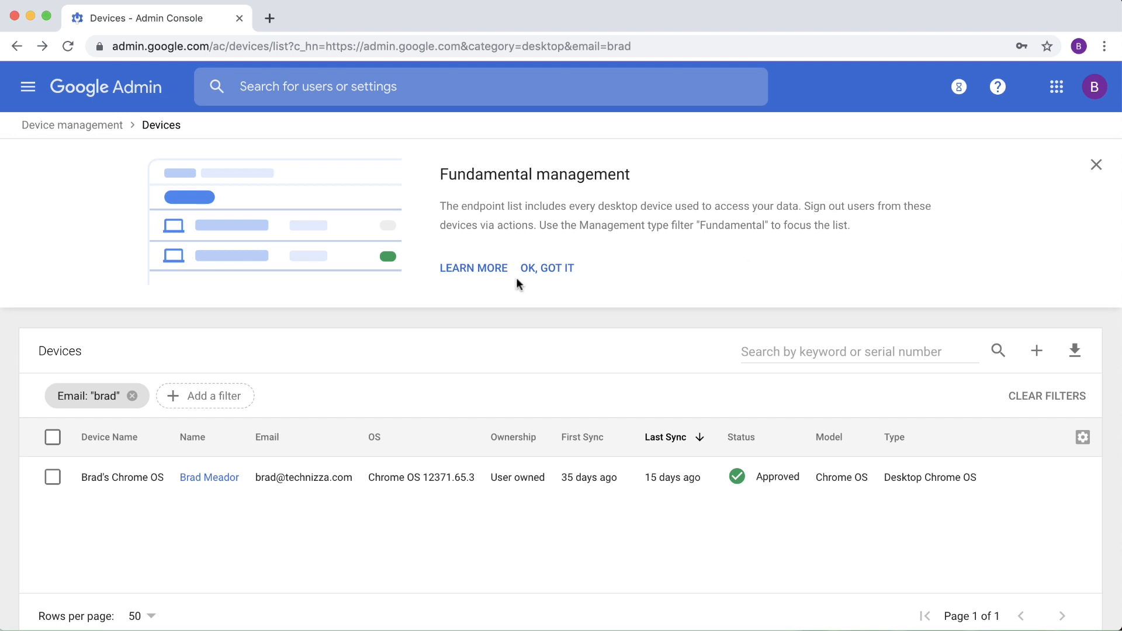
mouse_move(326, 360)
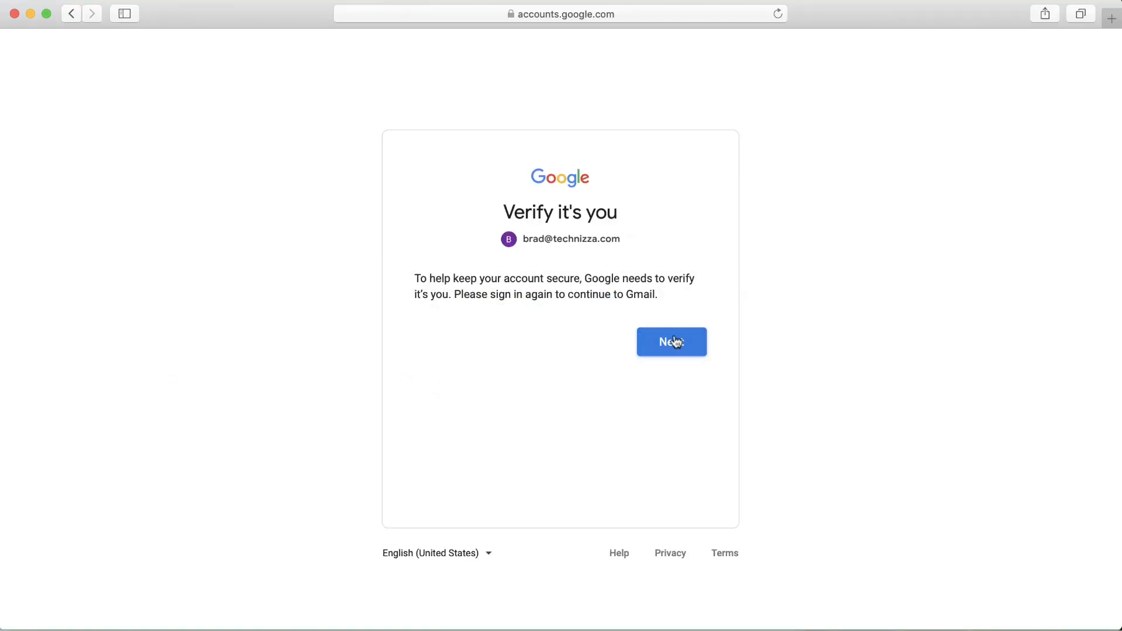
click(671, 342)
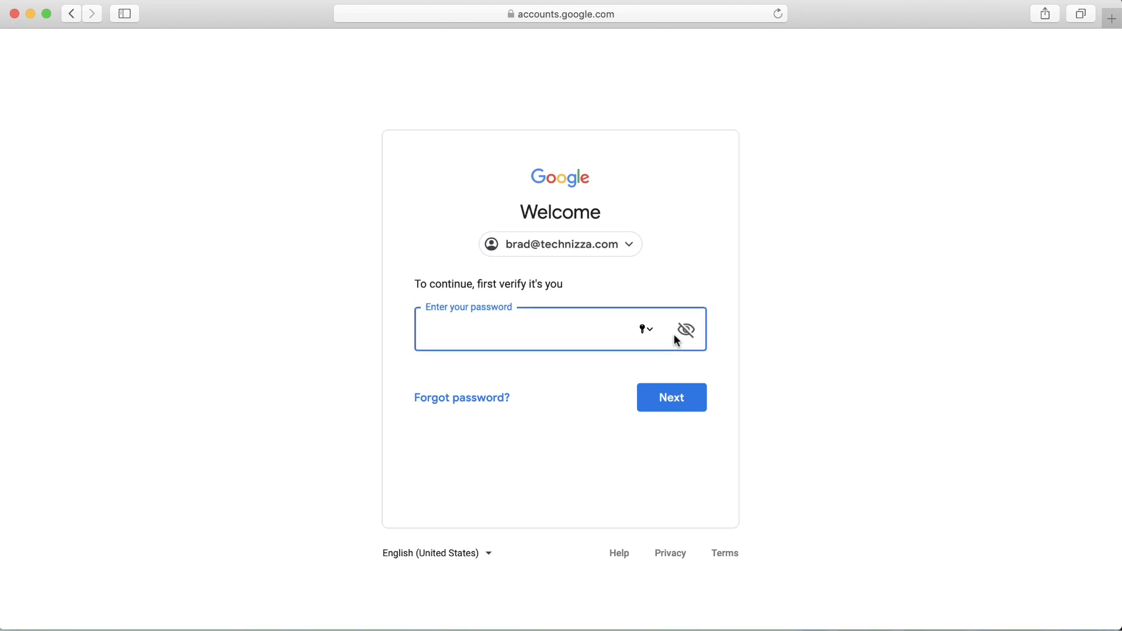
text(password)
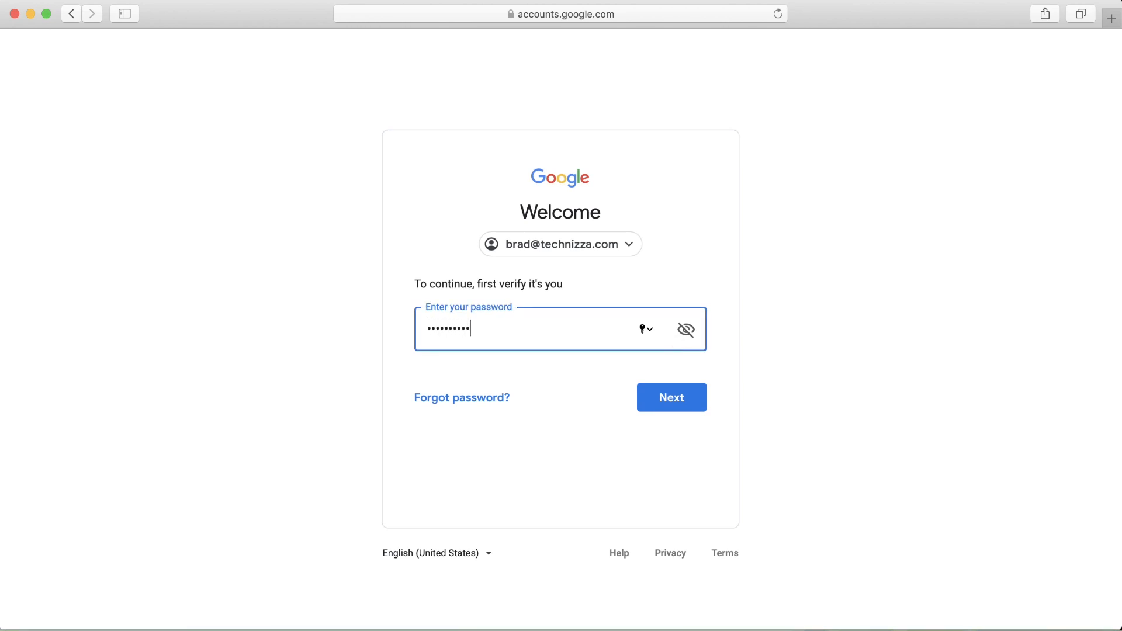
click(671, 398)
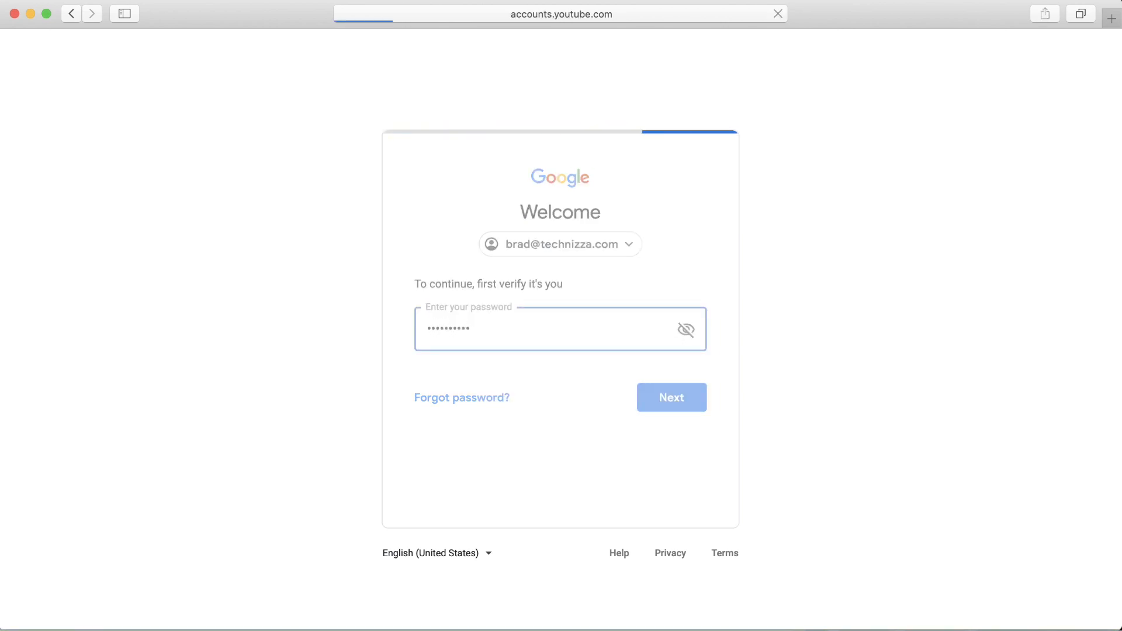
click(671, 398)
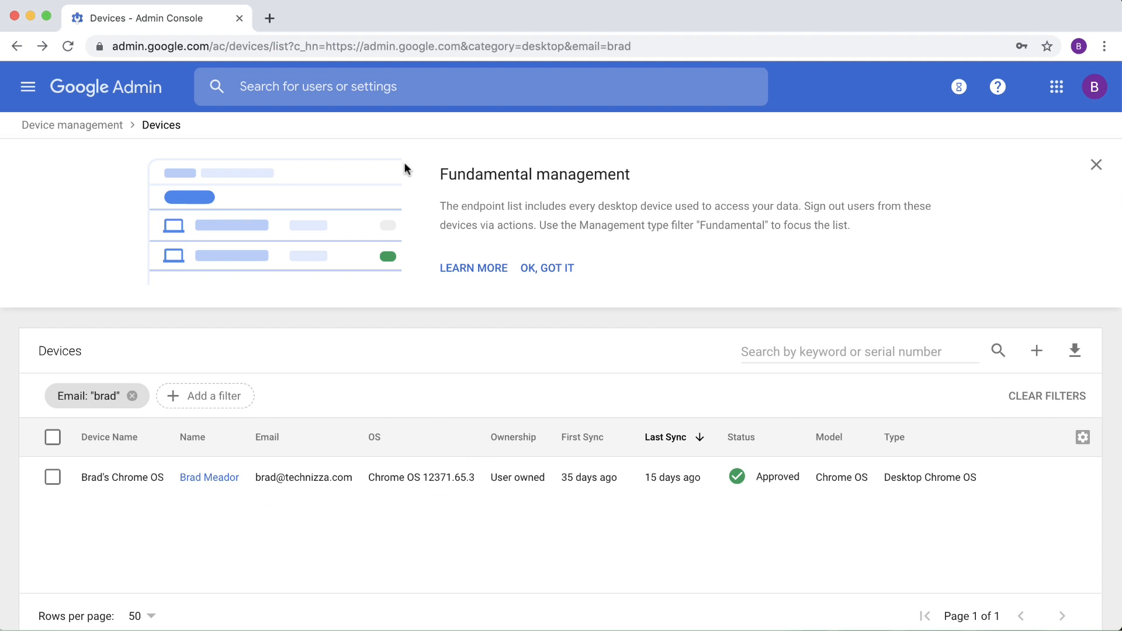
click(67, 46)
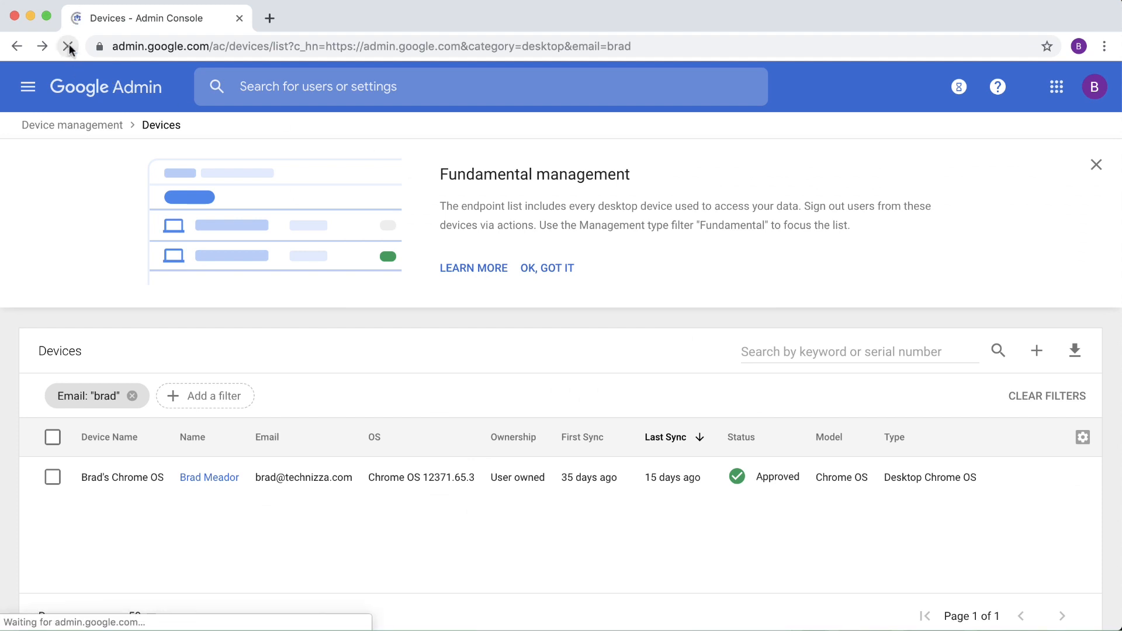
click(68, 46)
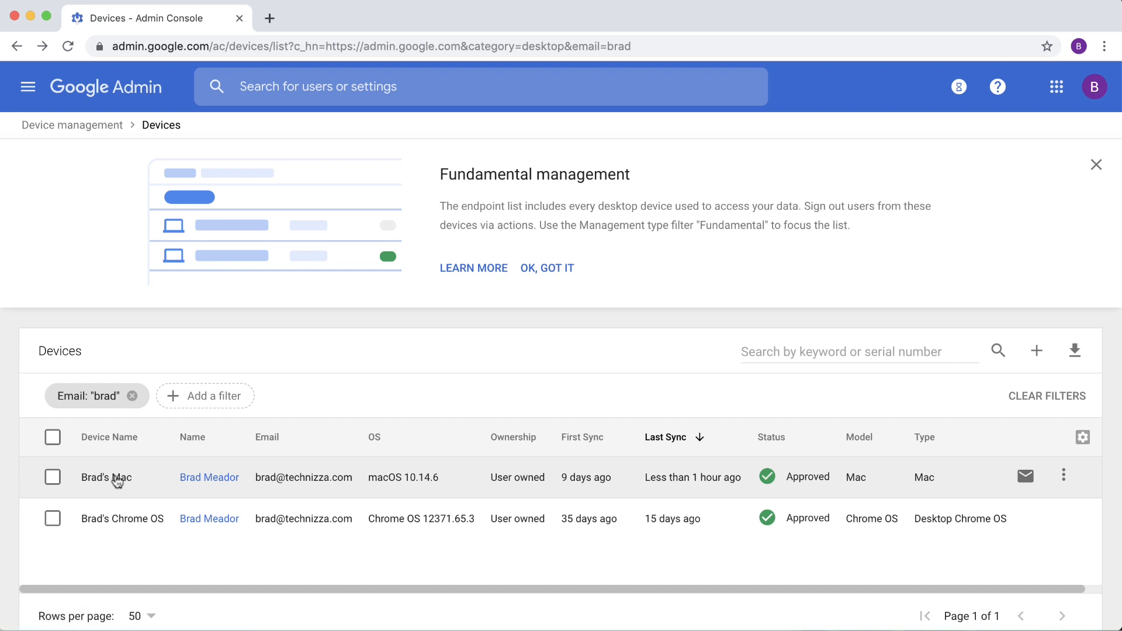
click(107, 477)
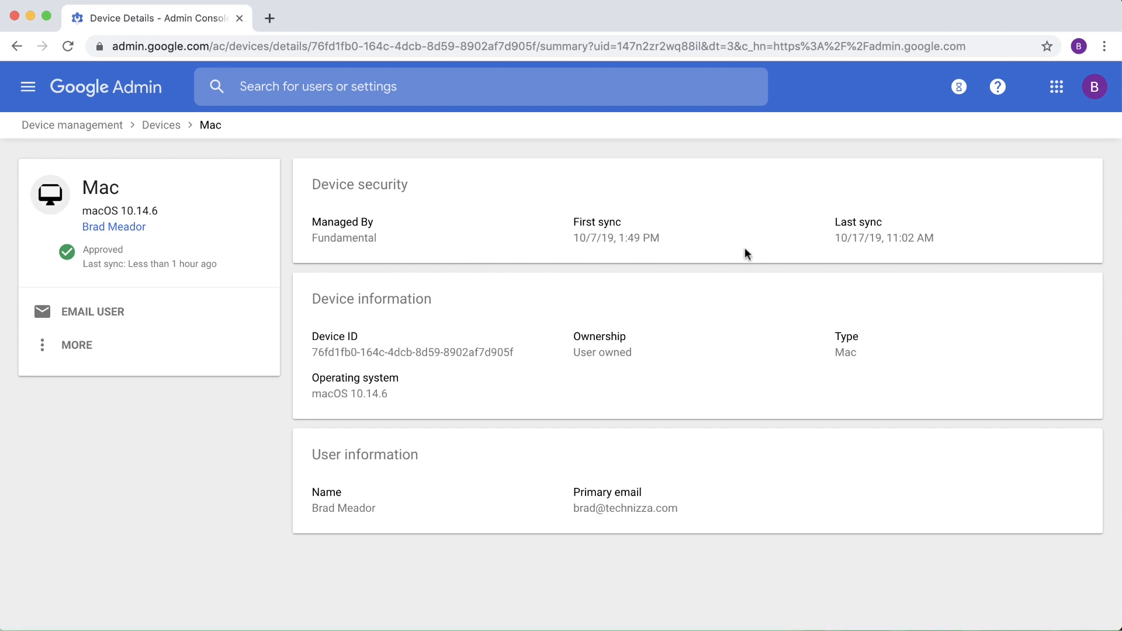
mouse_move(787, 370)
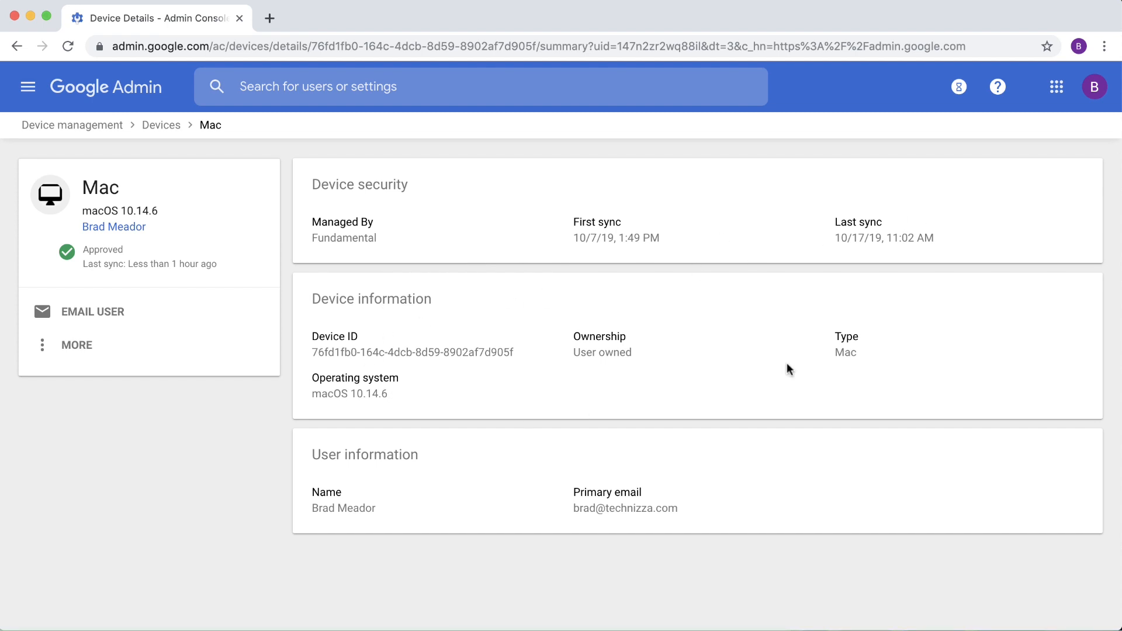
mouse_move(586, 506)
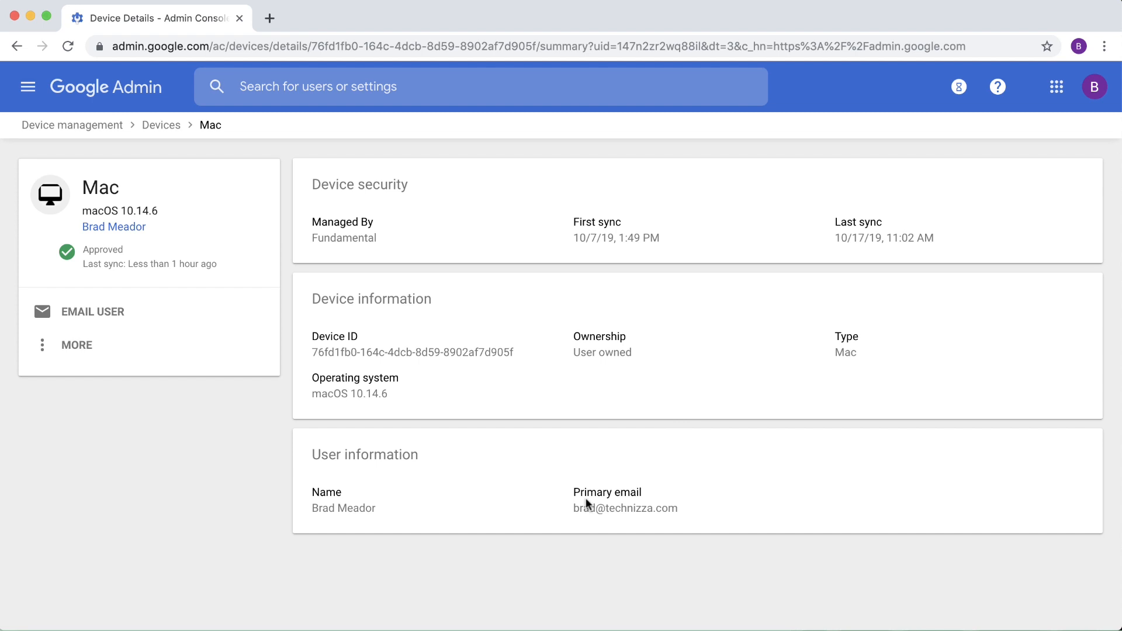
mouse_move(600, 501)
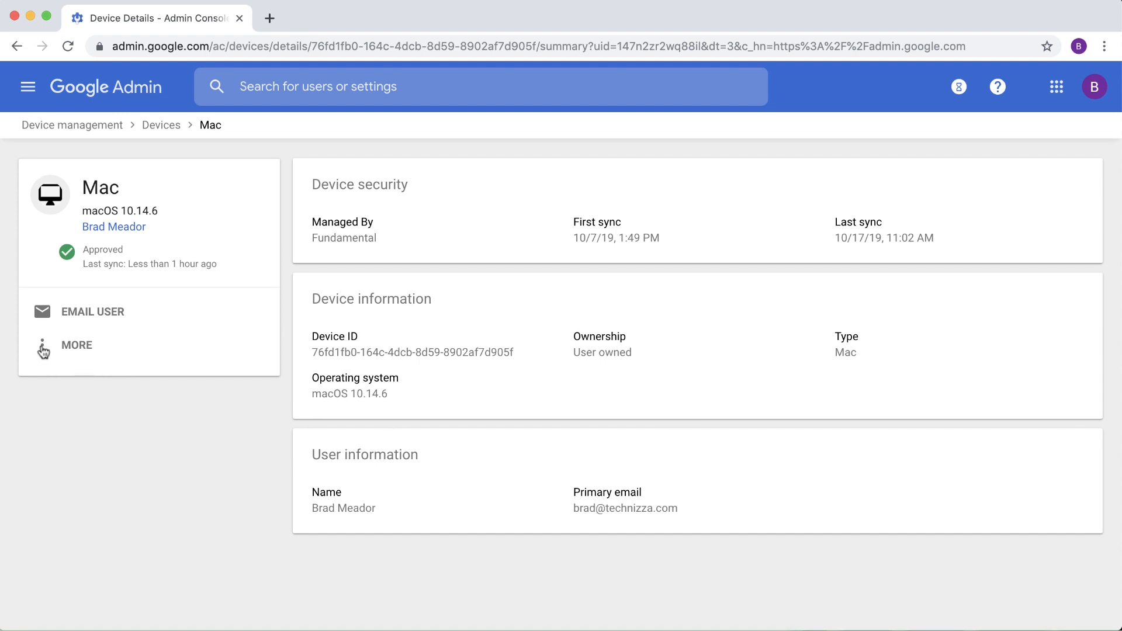
Sign Brad out of his Mac remotely via Sign Out User and confirm.
click(63, 345)
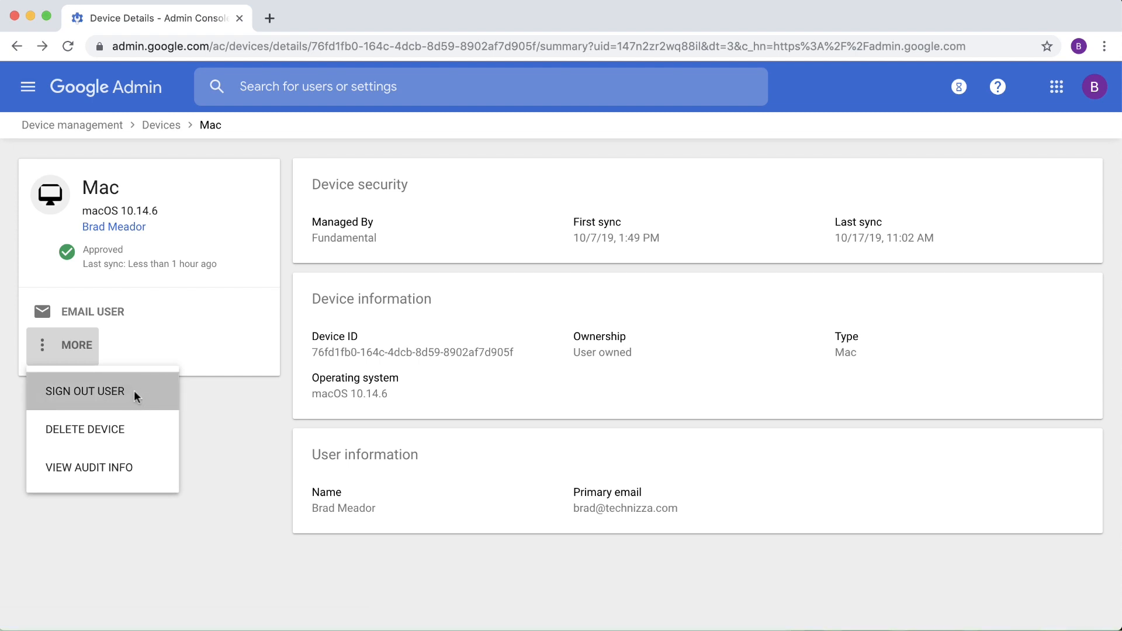
click(84, 390)
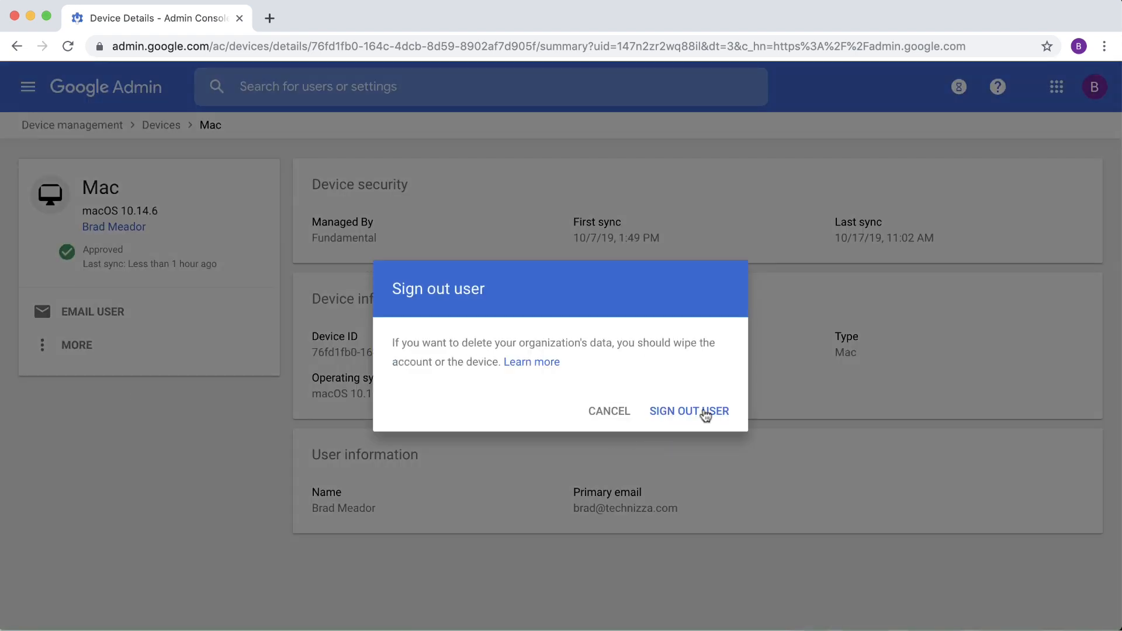
click(688, 410)
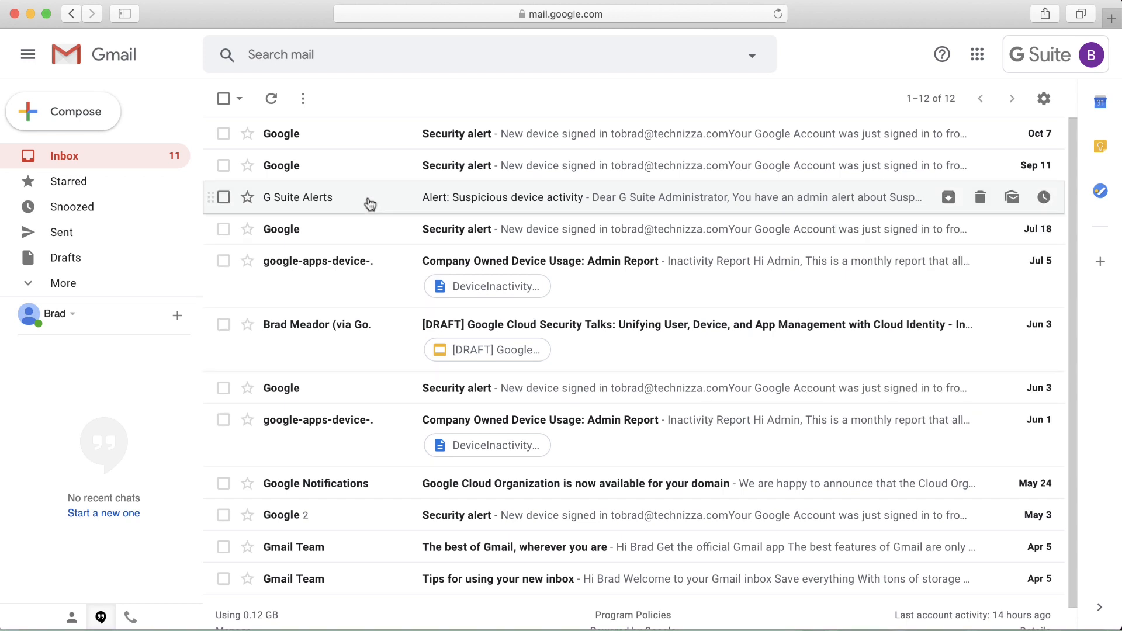
Refresh Brad's Gmail inbox on the Mac so it redirects to Google sign-in.
click(270, 99)
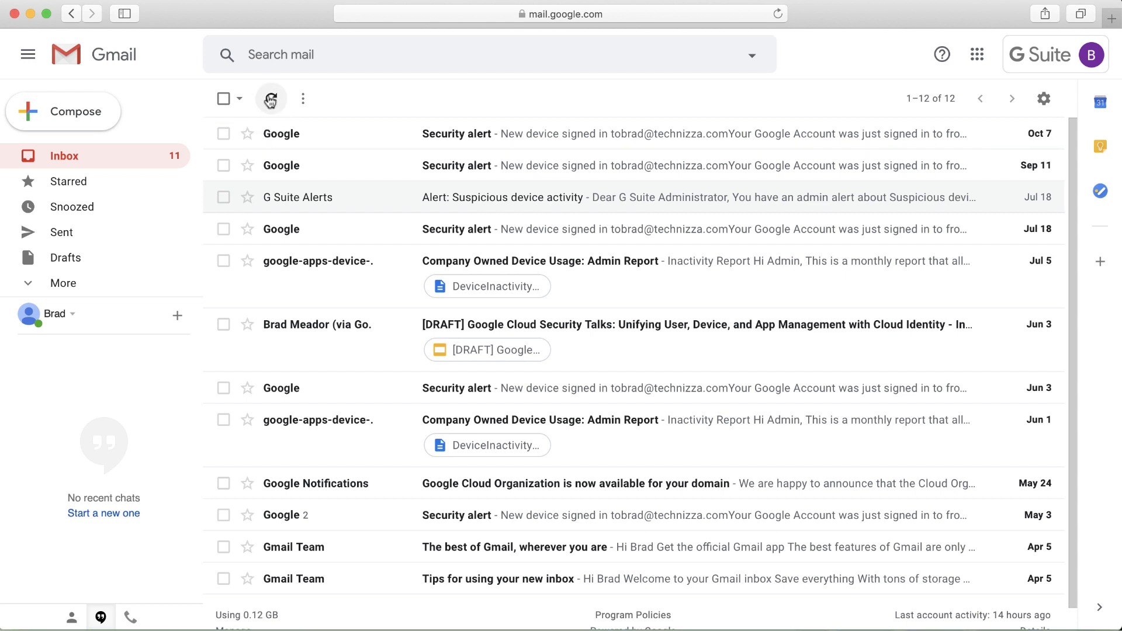
click(270, 98)
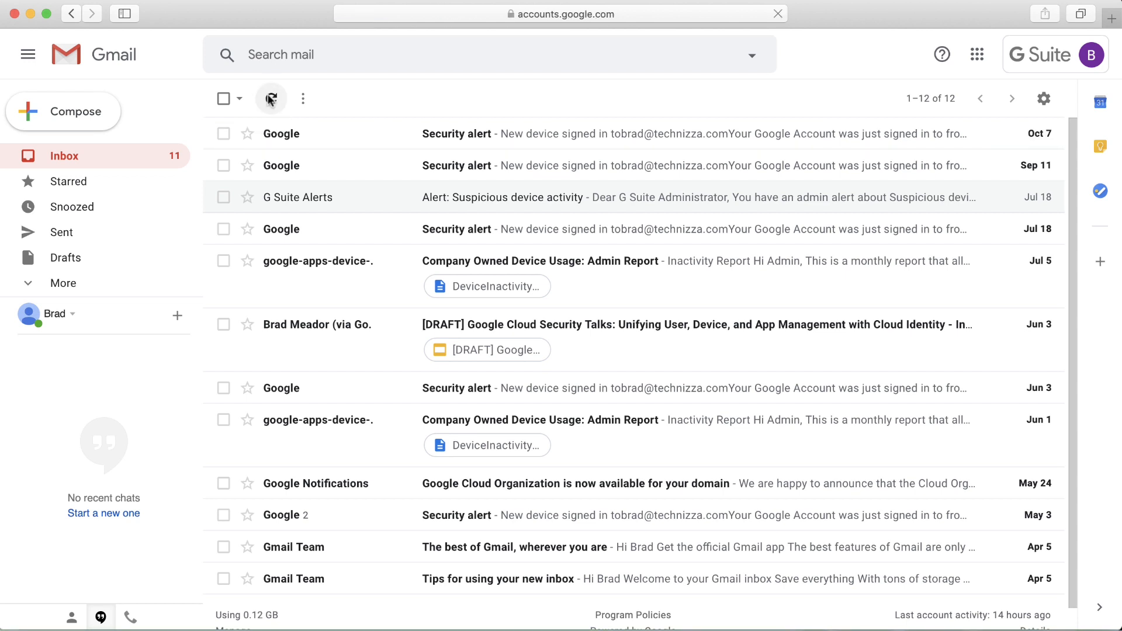